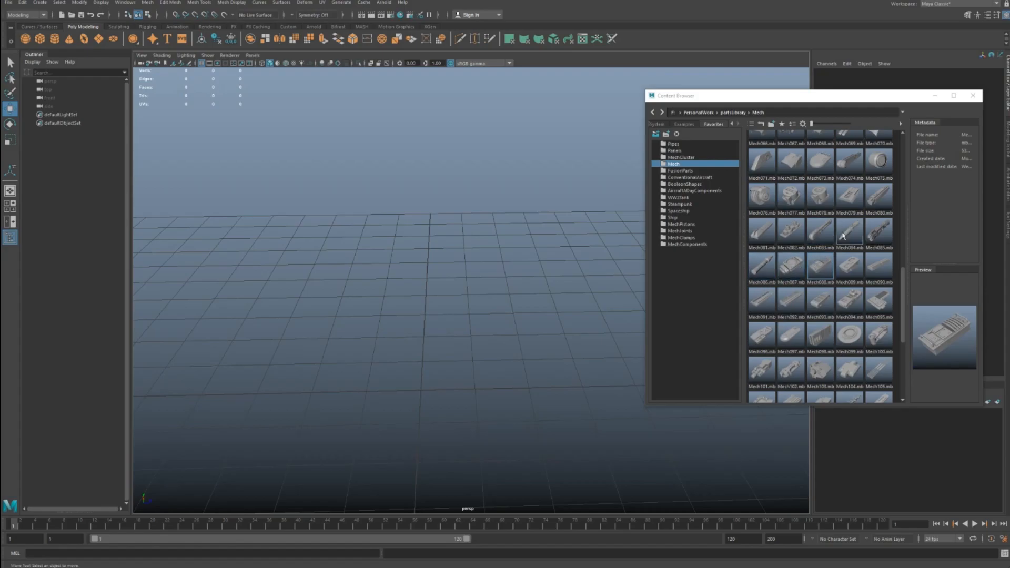
mouse_move(831, 287)
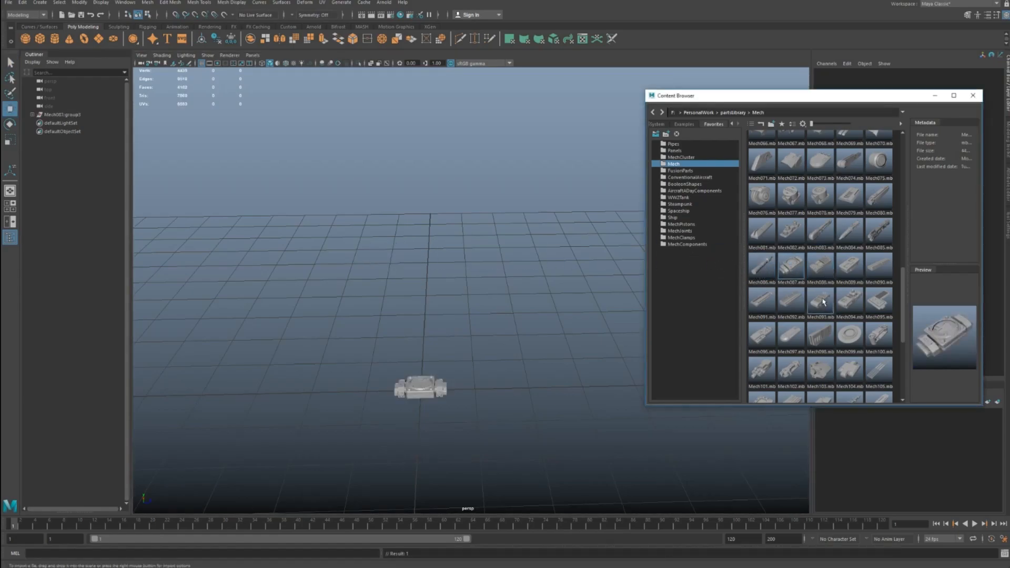
- Import more mech parts from the Content Browser's Mech folder into the scene
click(821, 299)
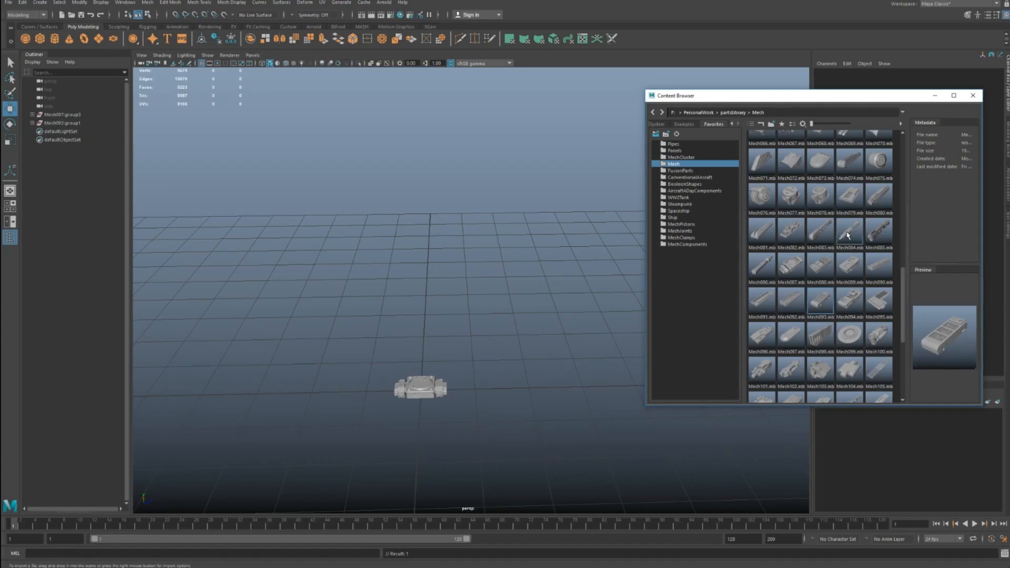
double_click(848, 370)
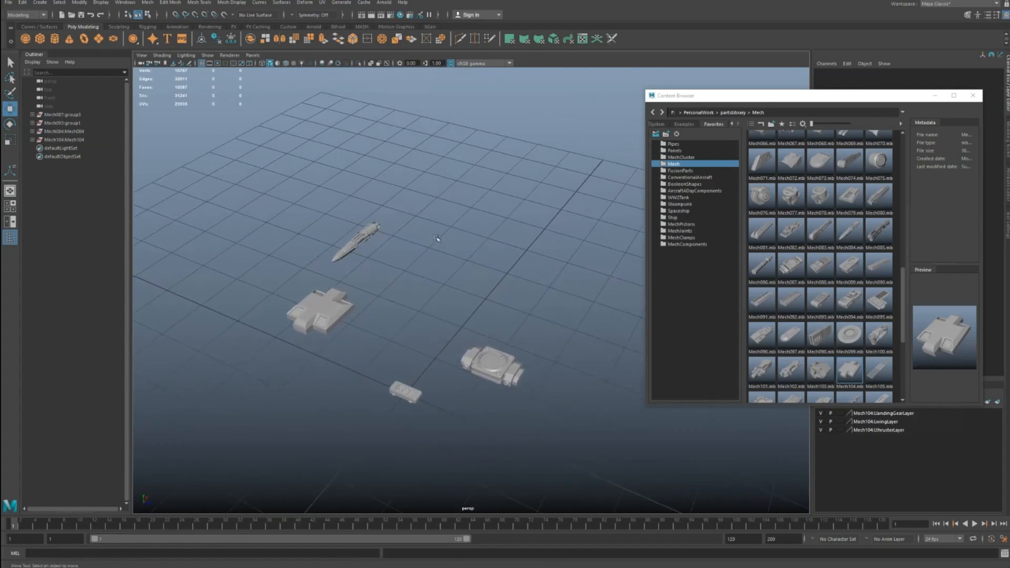
mouse_move(125, 2)
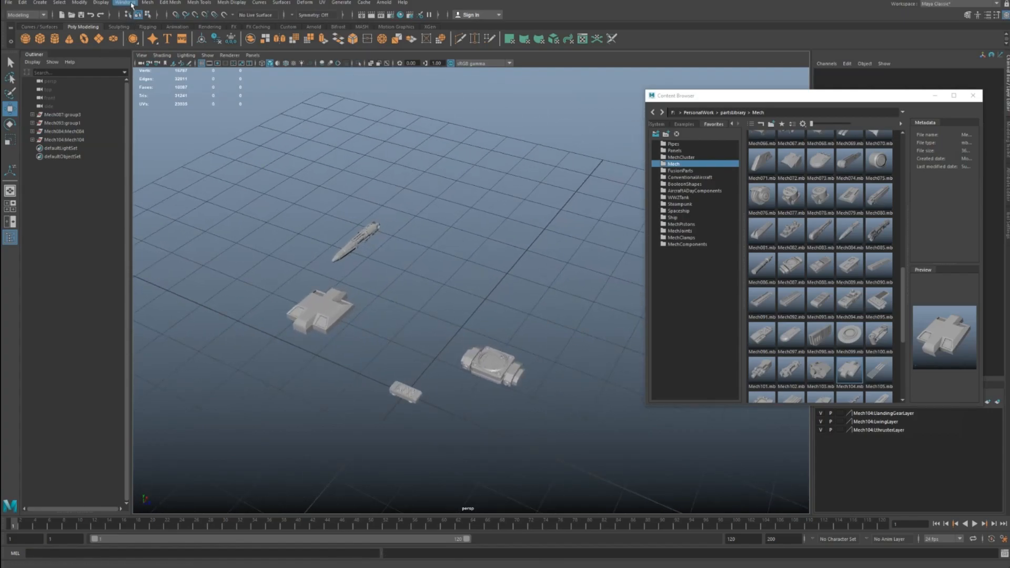
- Open the Namespace Editor from the Windows menu's general editors
click(125, 3)
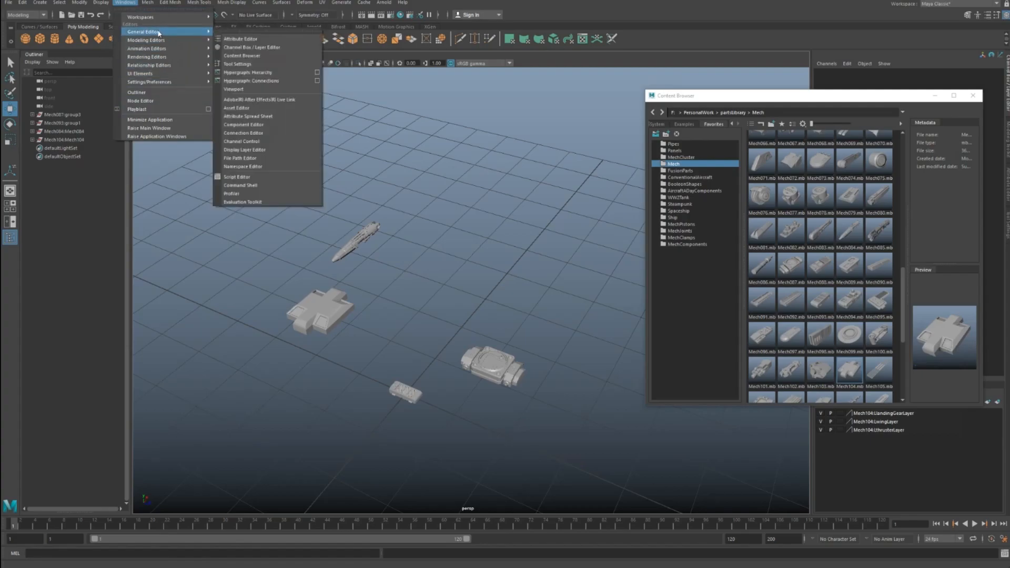
mouse_move(244, 166)
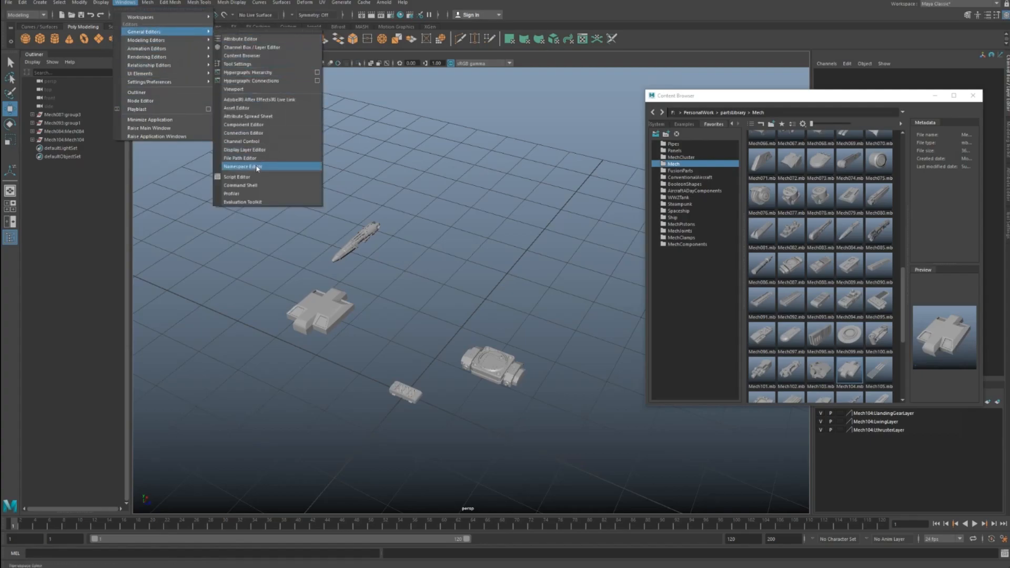
click(240, 167)
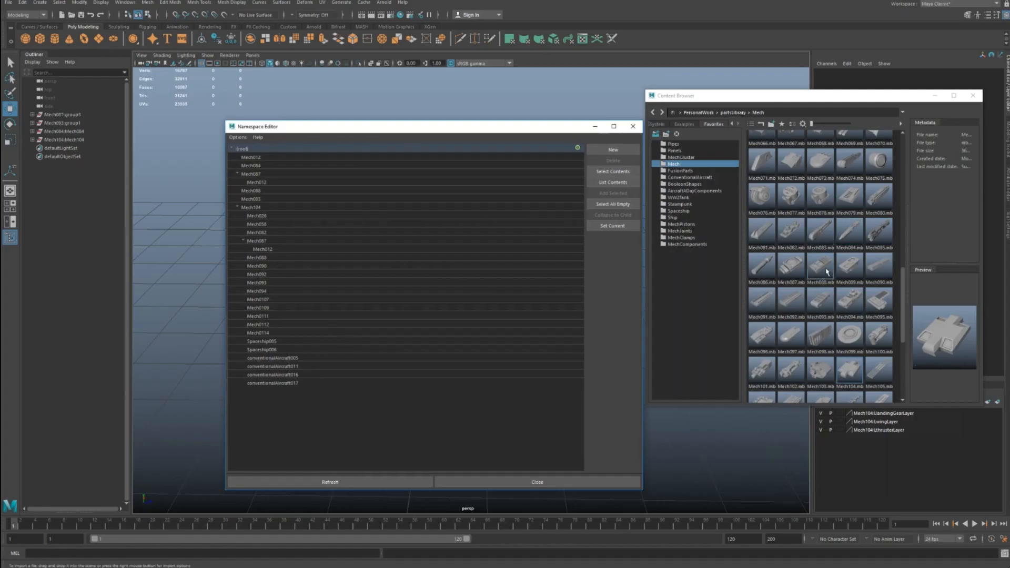
mouse_move(804, 240)
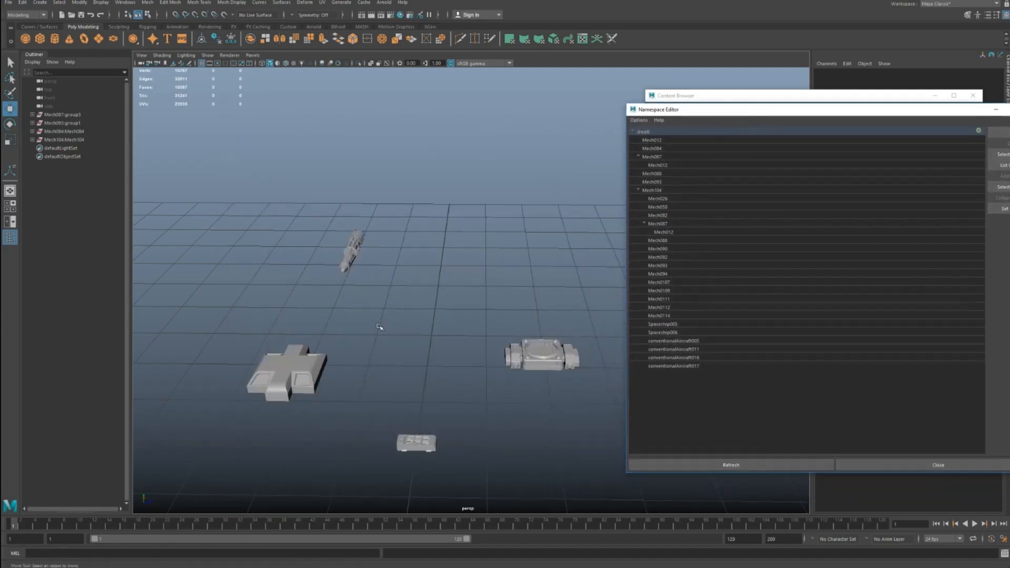
- Select a mech namespace and delete it together with its contents
click(673, 365)
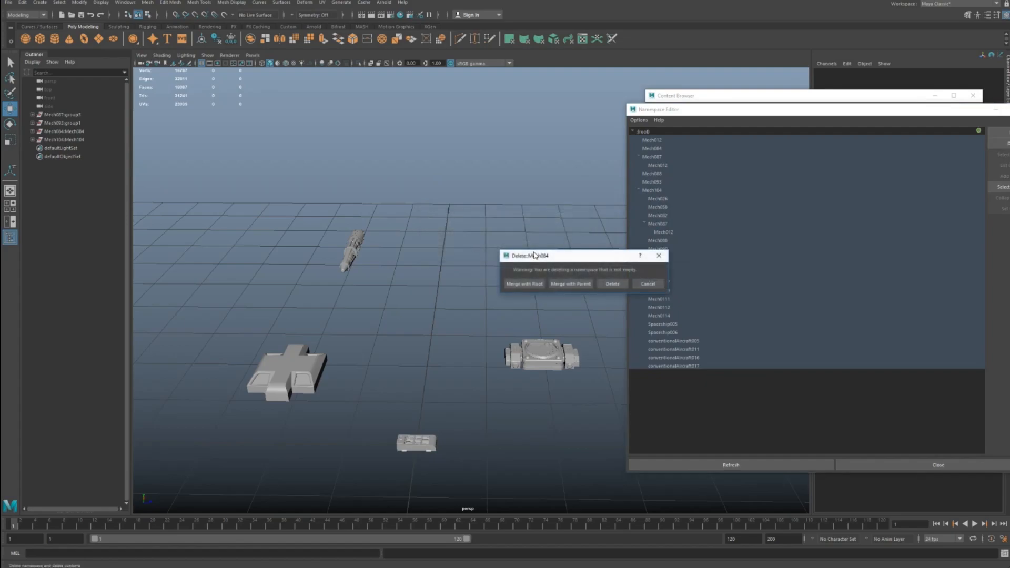
click(611, 283)
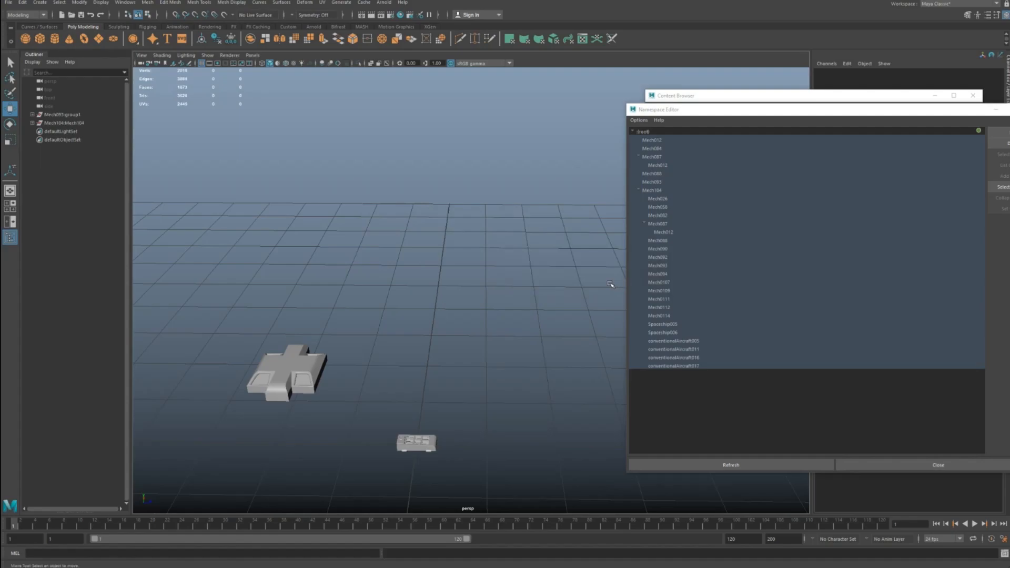
mouse_move(716, 263)
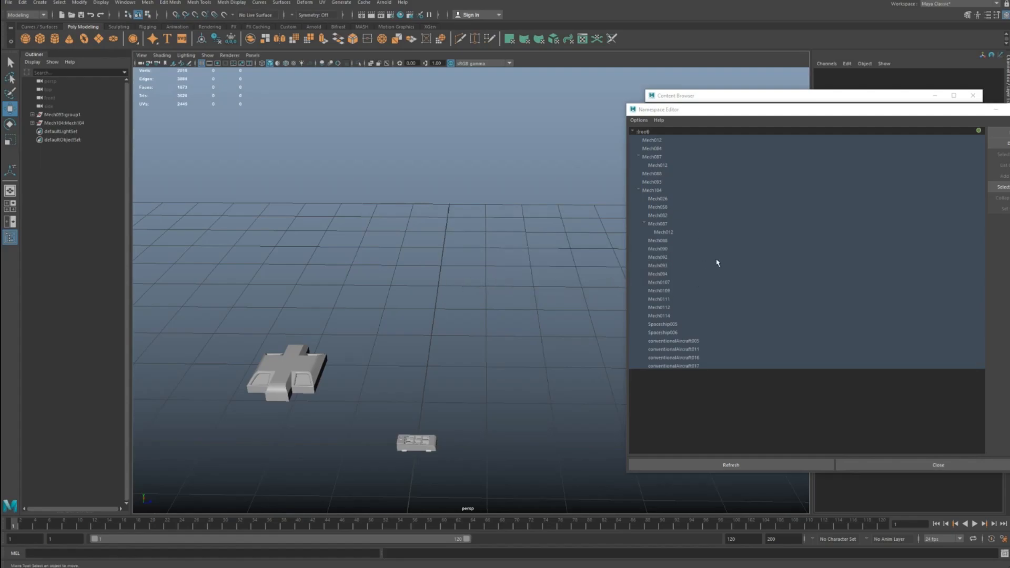
mouse_move(548, 258)
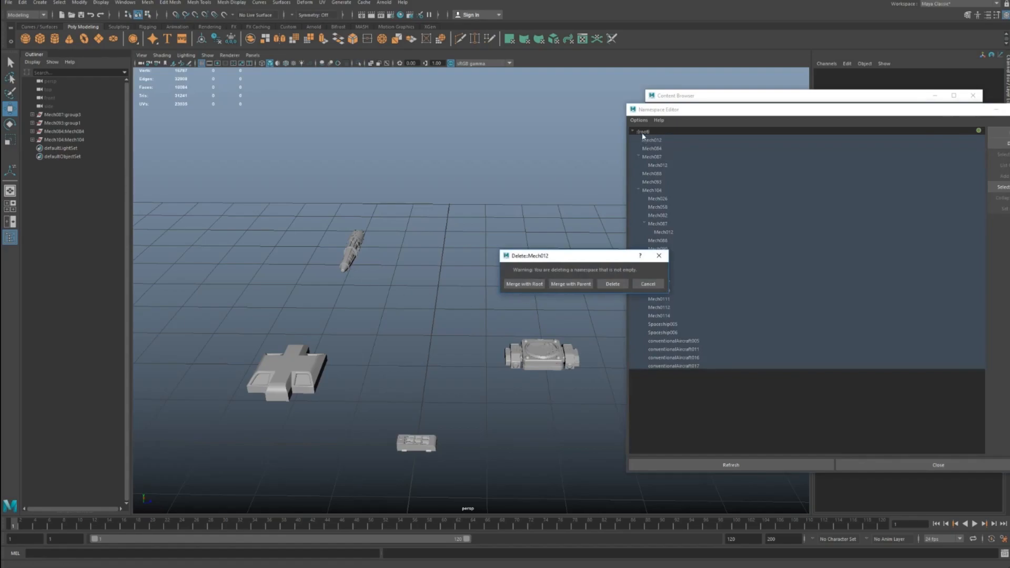
mouse_move(599, 221)
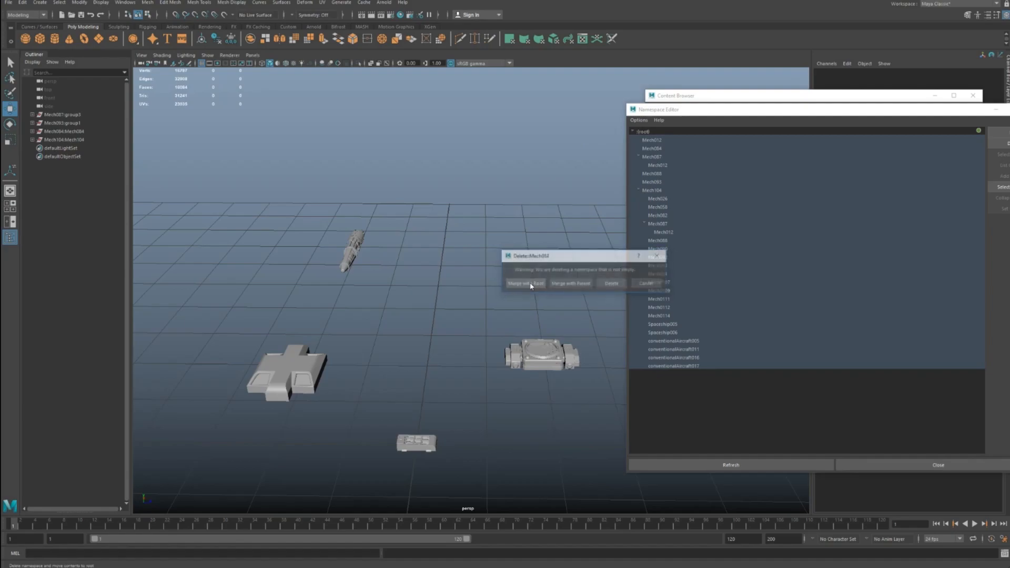
- Merge the warned namespace and two nested namespaces into root
click(528, 283)
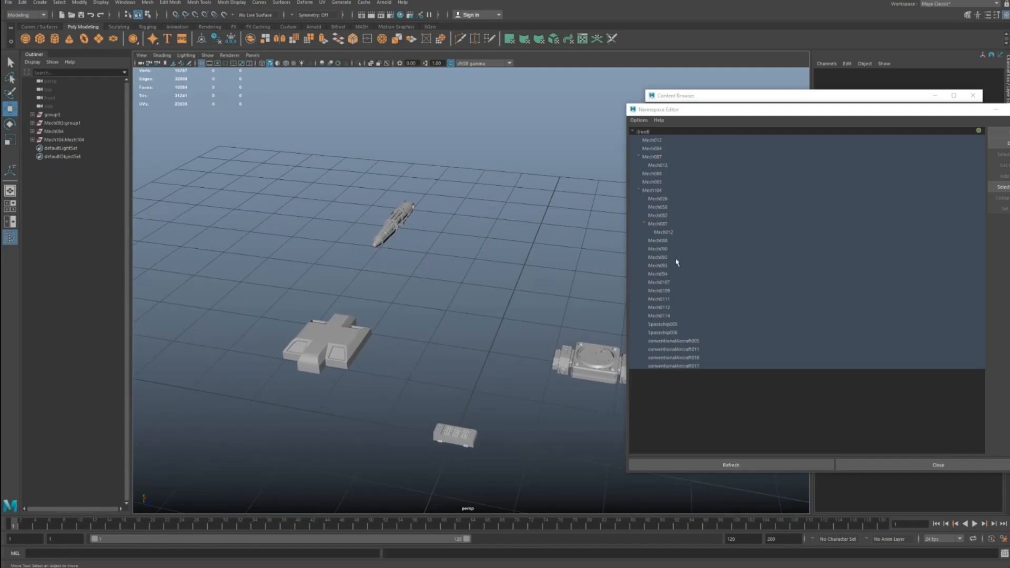
mouse_move(691, 239)
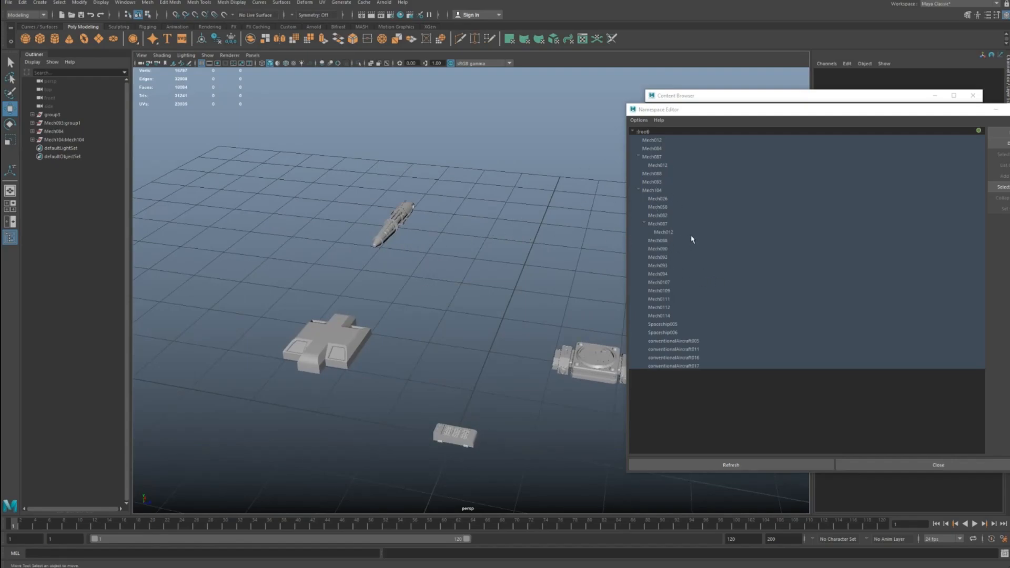
click(662, 232)
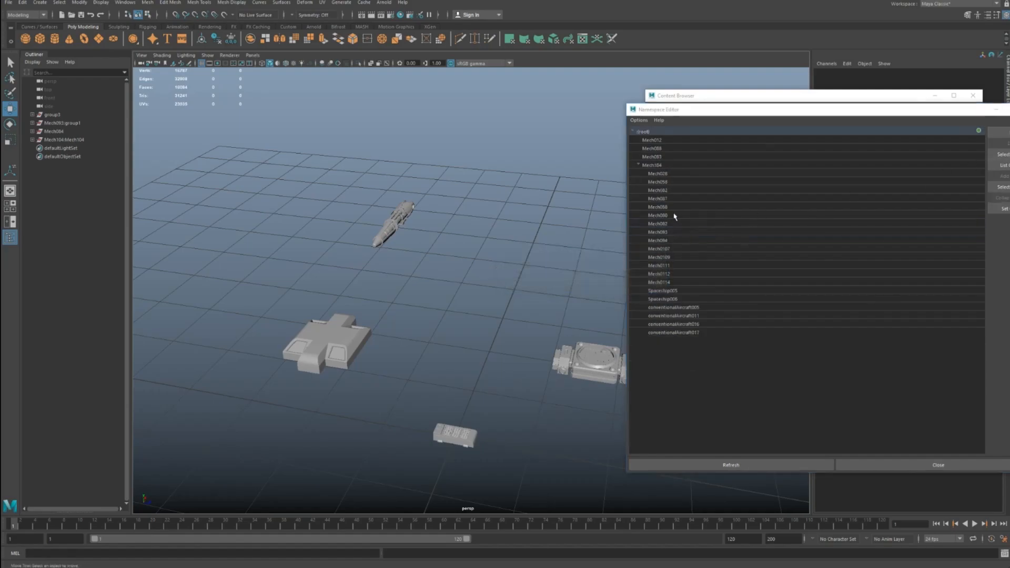
click(657, 173)
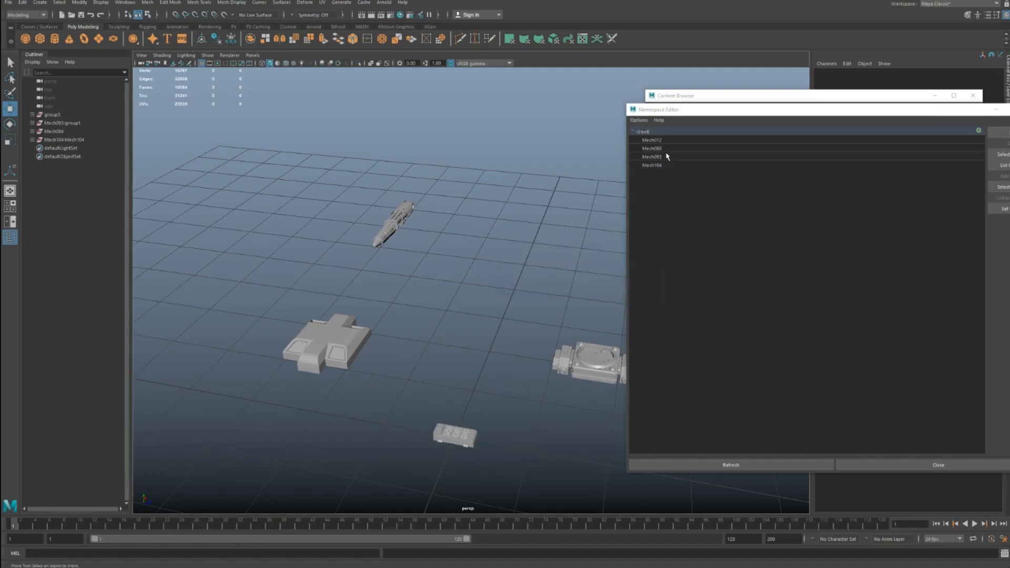
- Merge the last namespace into root, then expand group1 and Mech084 in the Outliner
click(651, 165)
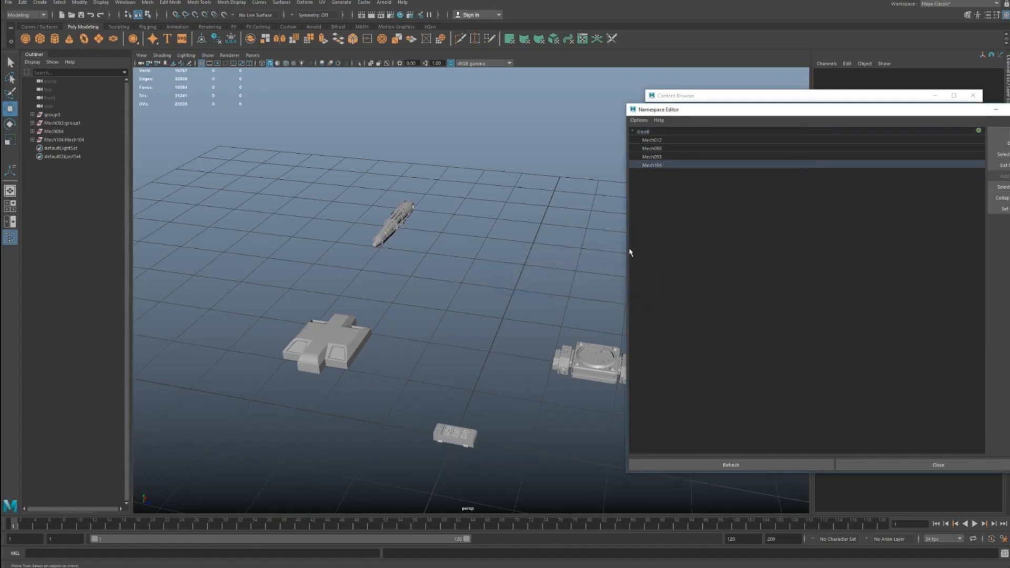
mouse_move(690, 158)
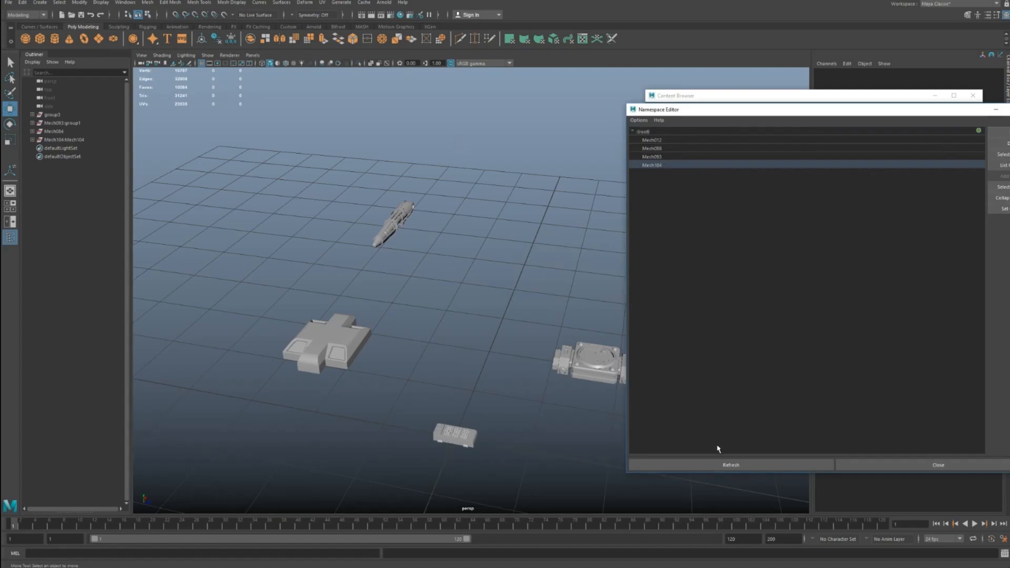
mouse_move(645, 324)
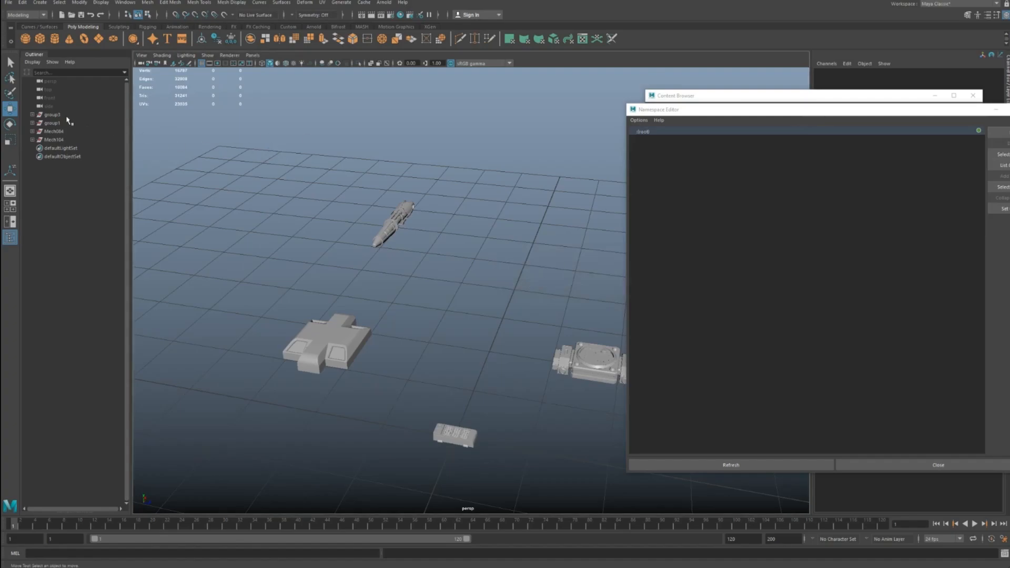
click(32, 122)
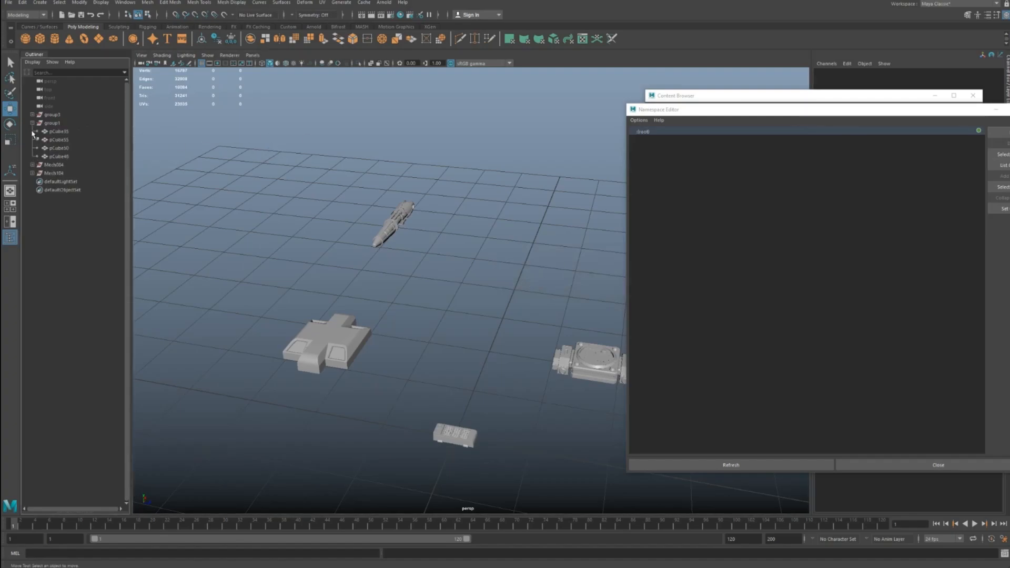
click(33, 165)
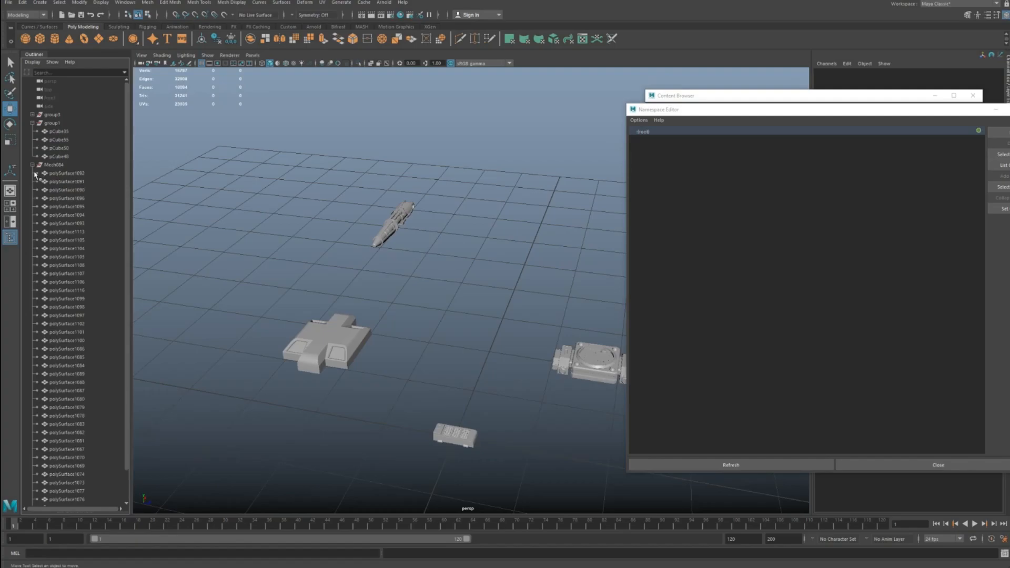